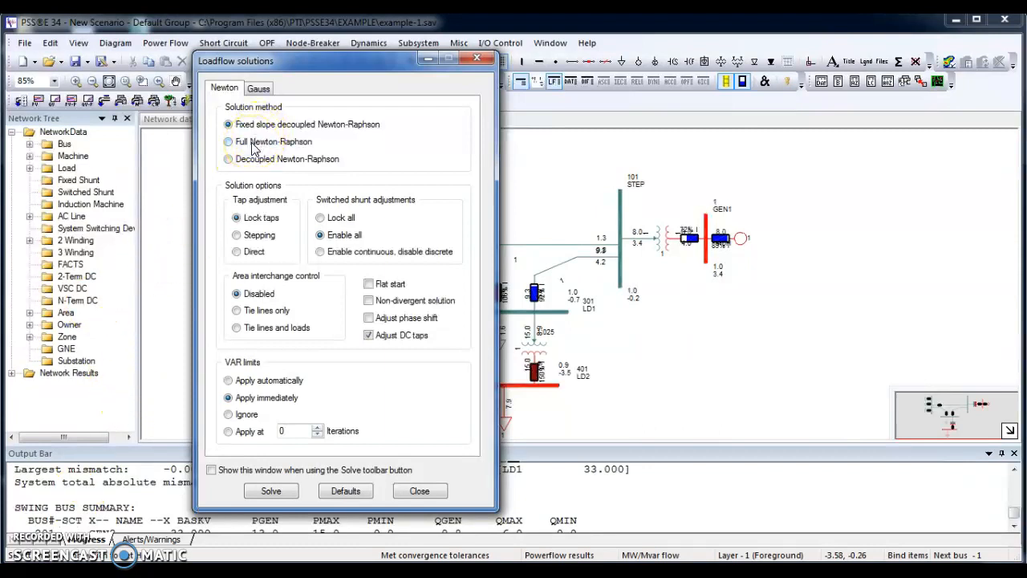
Step: Try full Newton-Raphson, revert to fixed slope decoupled, then view the Gauss-Seidel options
left_click(228, 142)
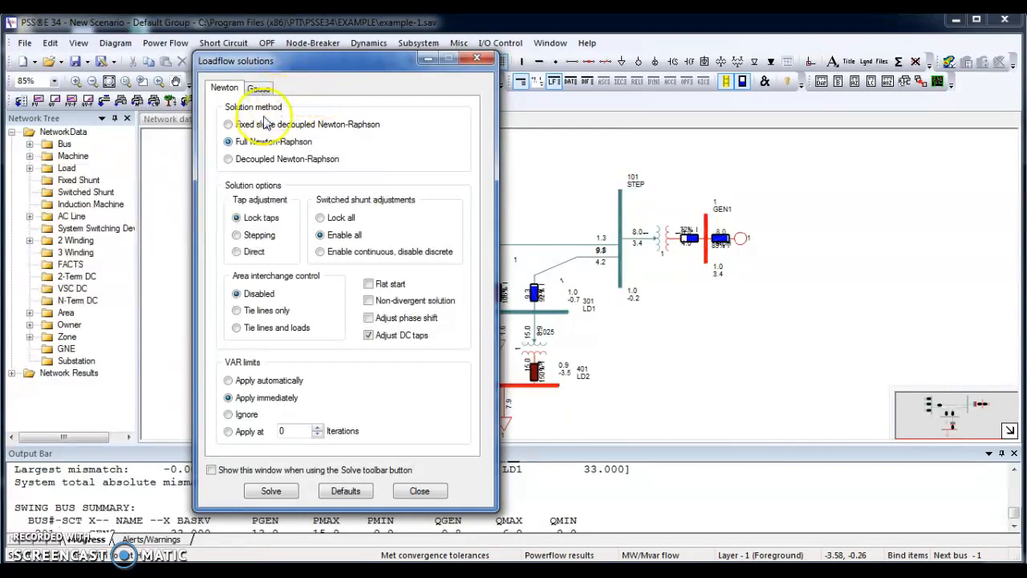
left_click(228, 124)
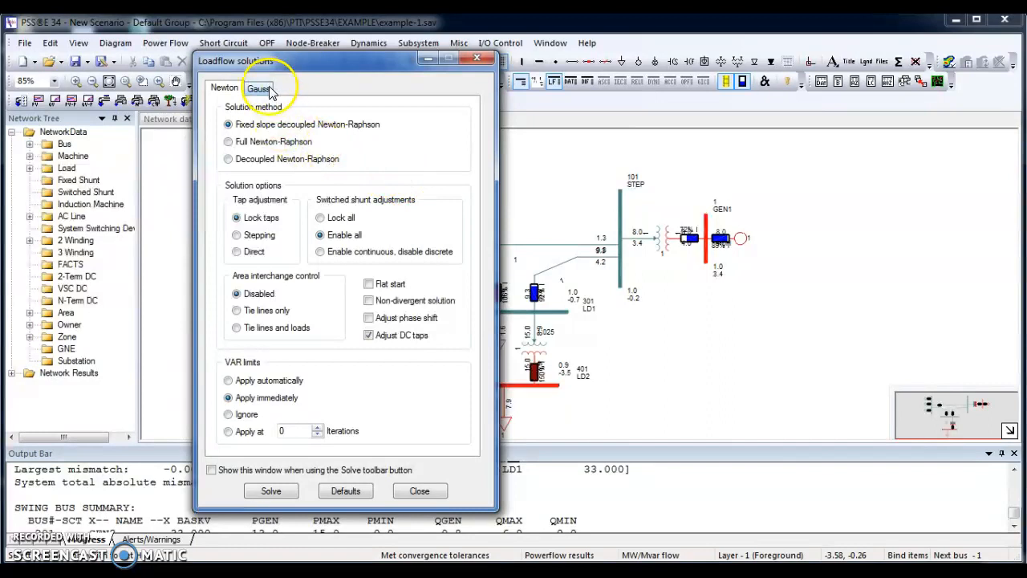
left_click(258, 88)
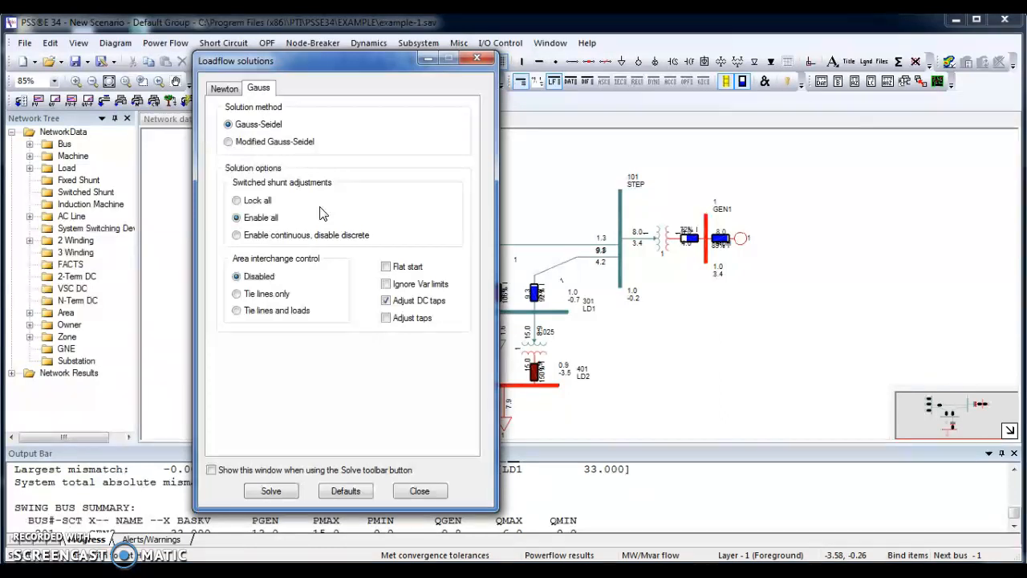
Step: Return to the Newton options and set tap adjustment to Stepping
left_click(224, 88)
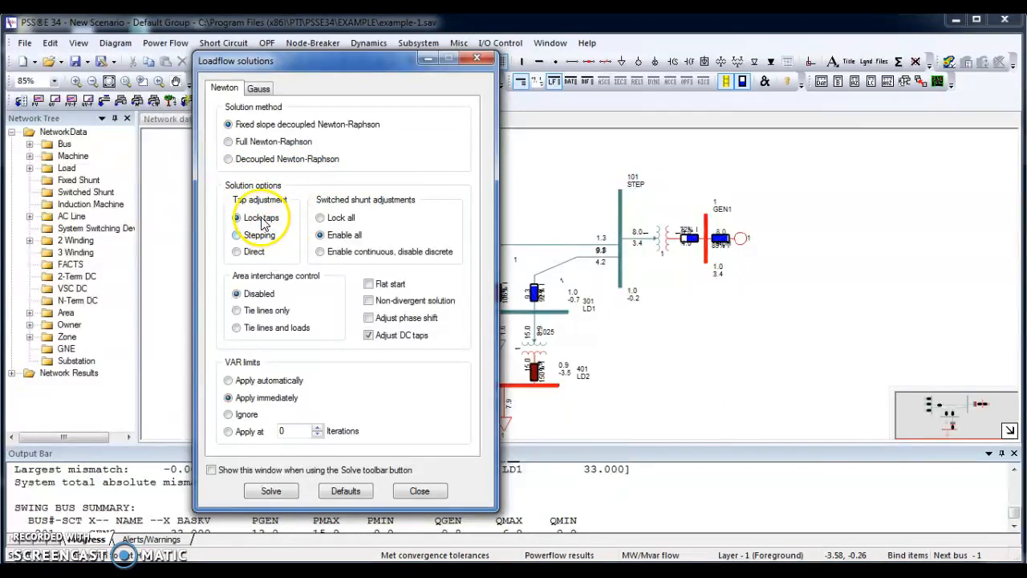
mouse_move(327, 162)
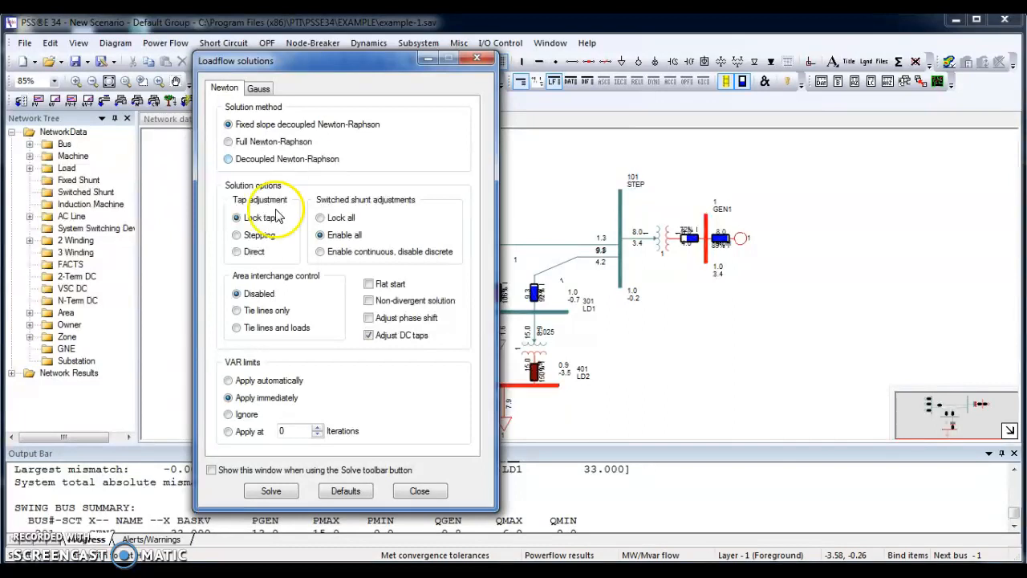
left_click(238, 235)
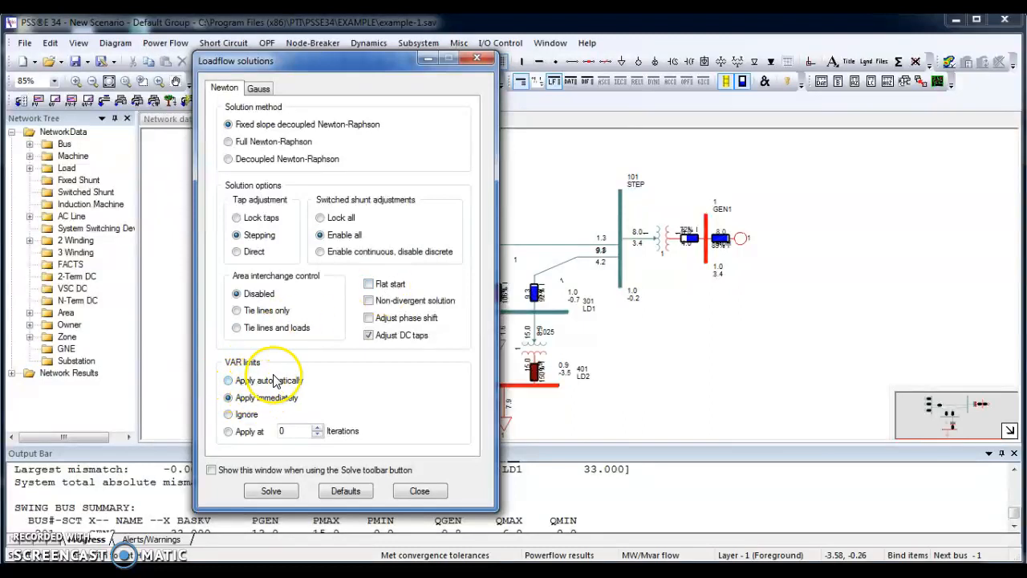
left_click(227, 398)
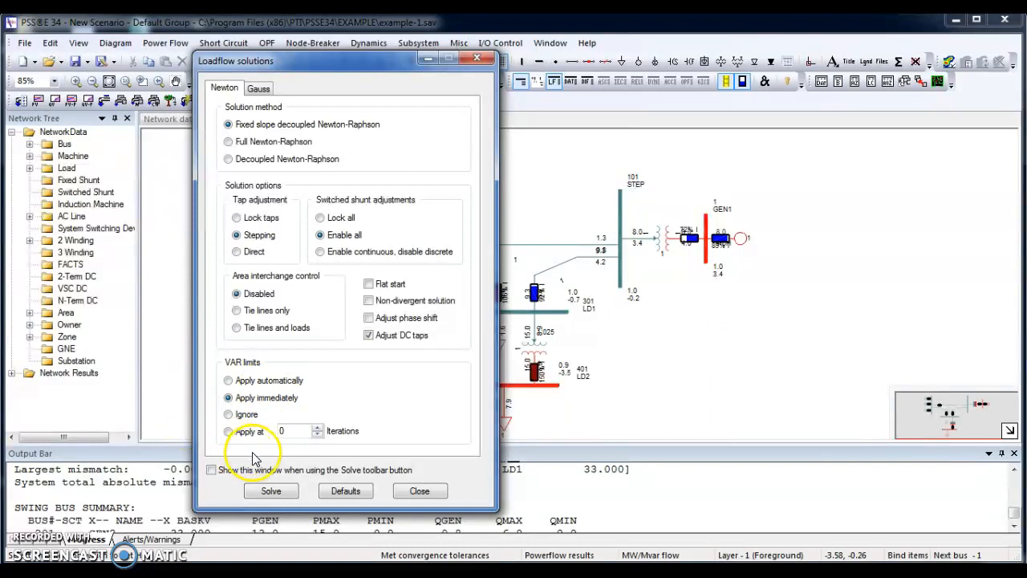
mouse_move(295, 423)
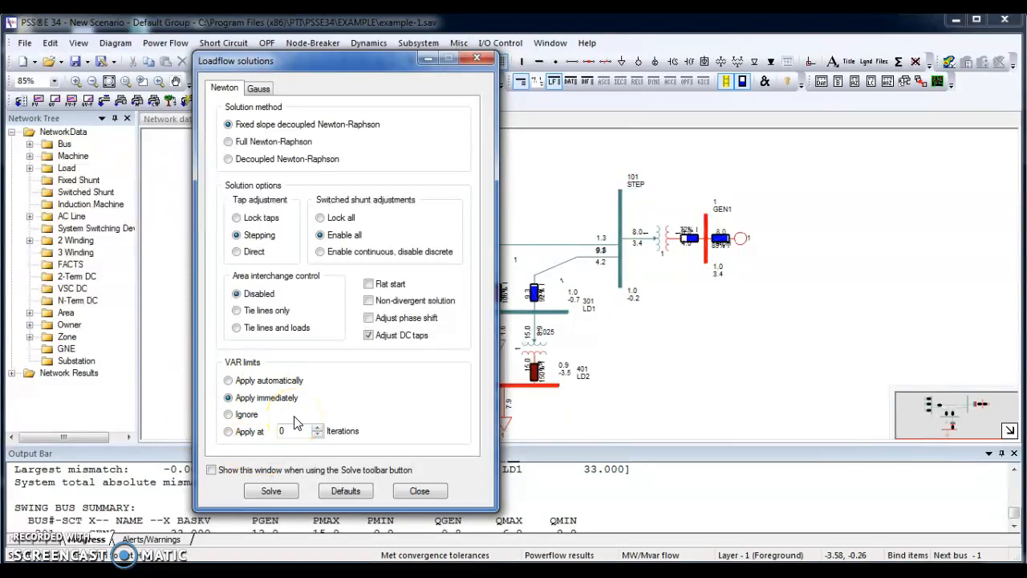